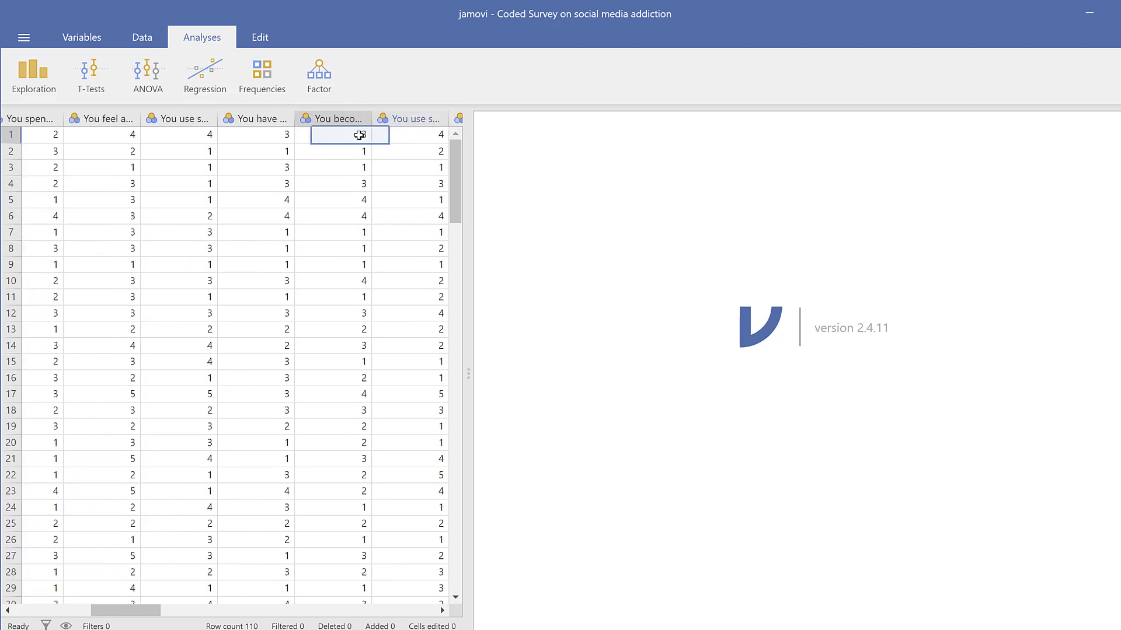
Step: Copy the Descriptives results table to the clipboard for use elsewhere
click(34, 77)
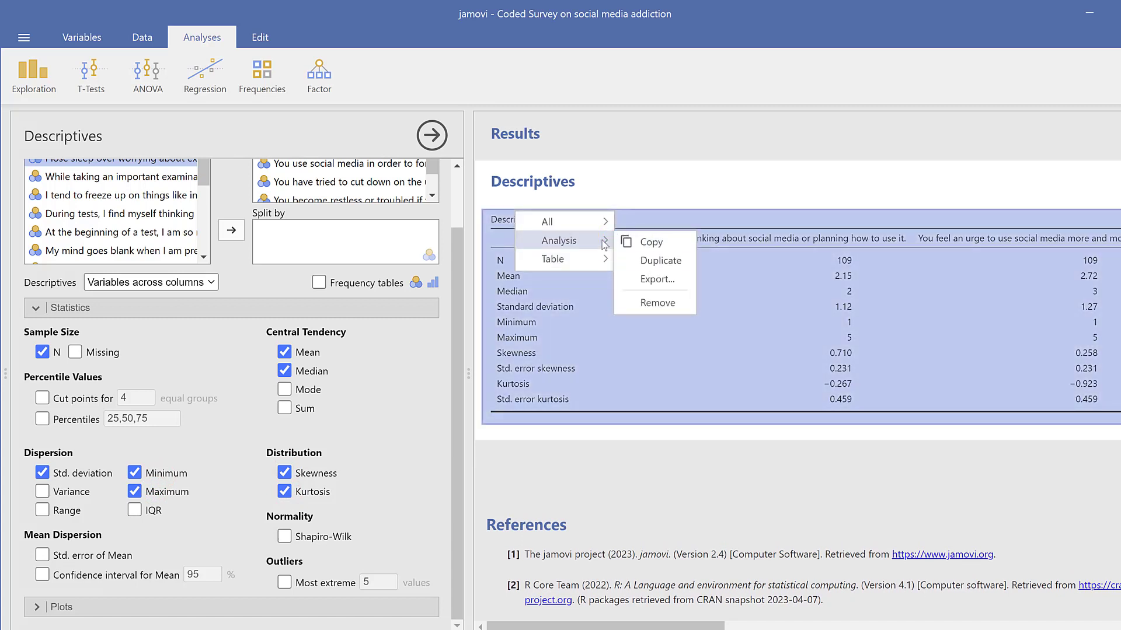
click(511, 269)
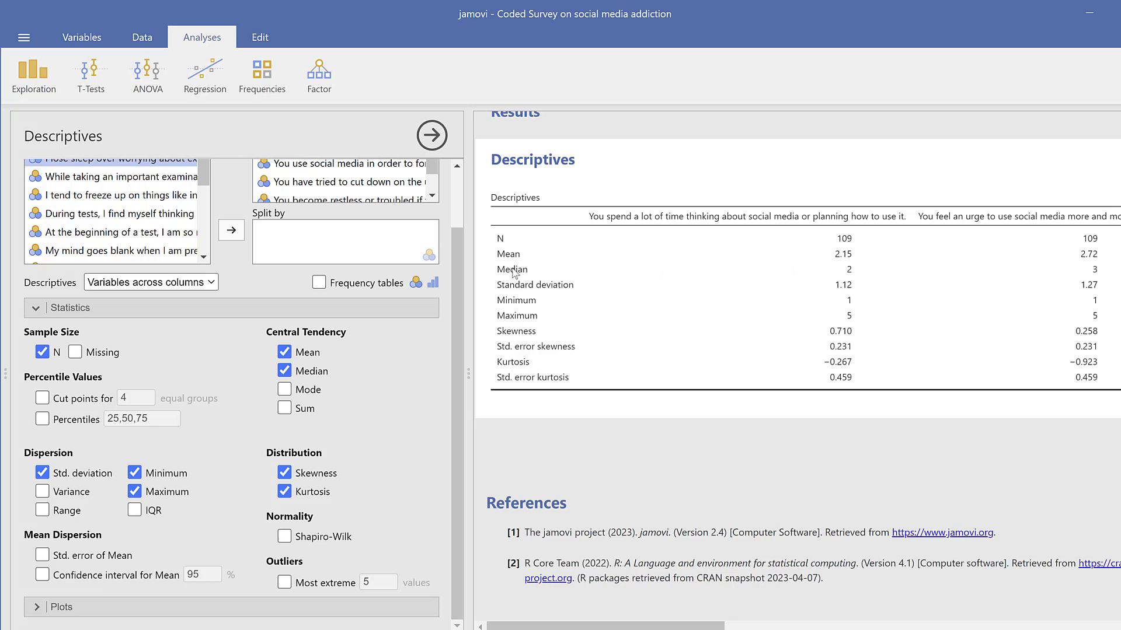